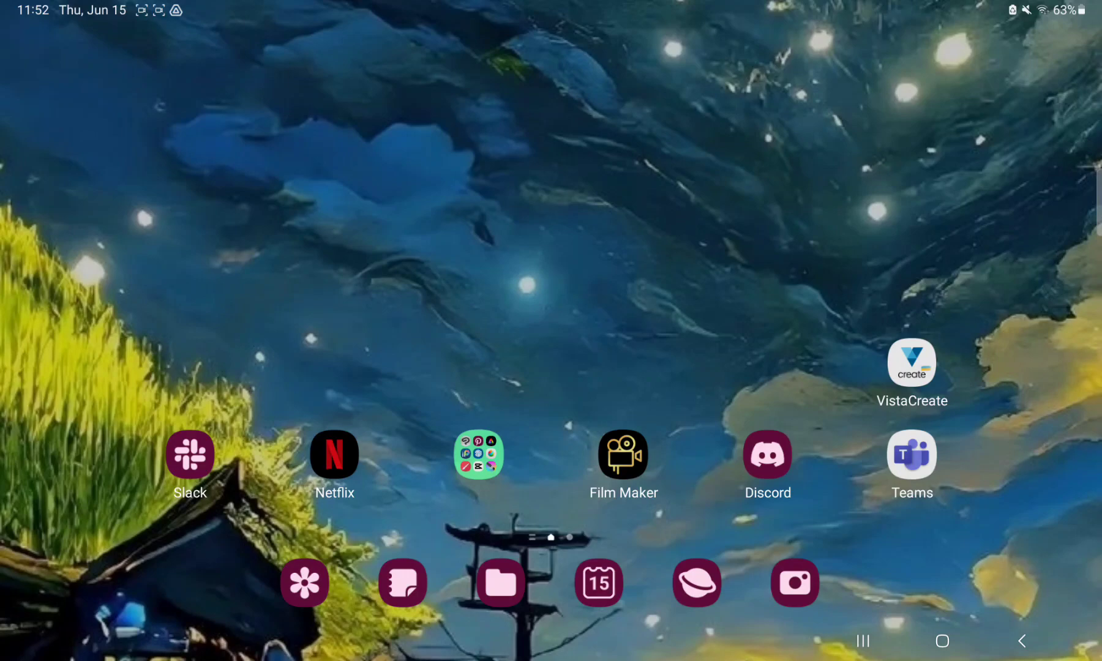
# - Launch Film Maker from the home screen to its empty project list
pyautogui.click(621, 453)
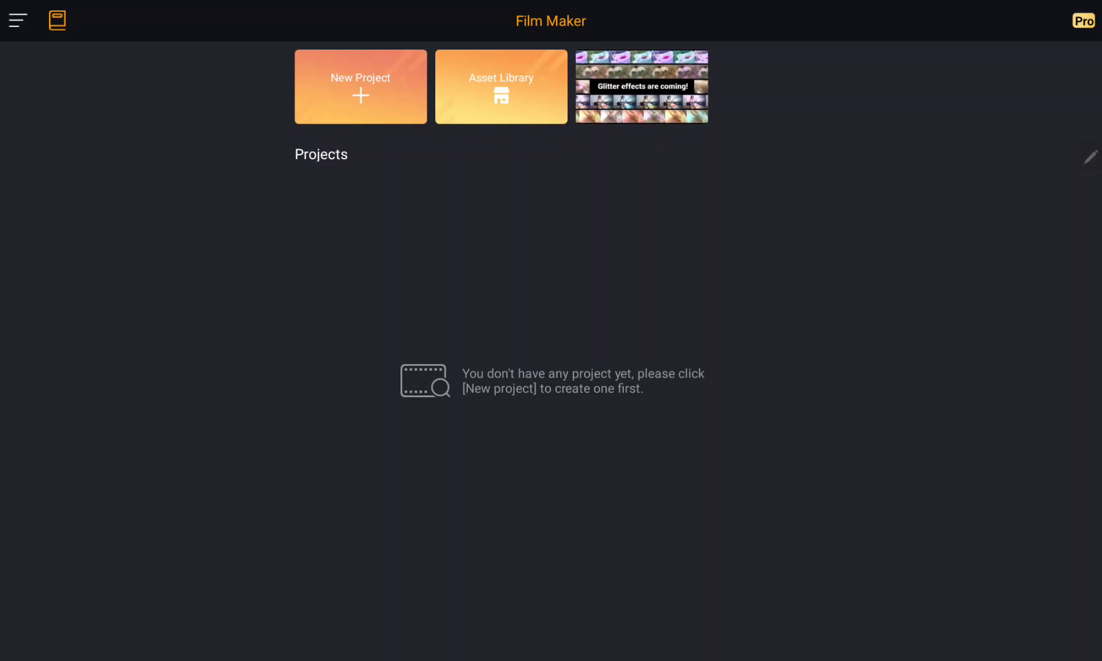
# - Create a new project and import a 1:15 video clip from the album onto its timeline
pyautogui.click(360, 87)
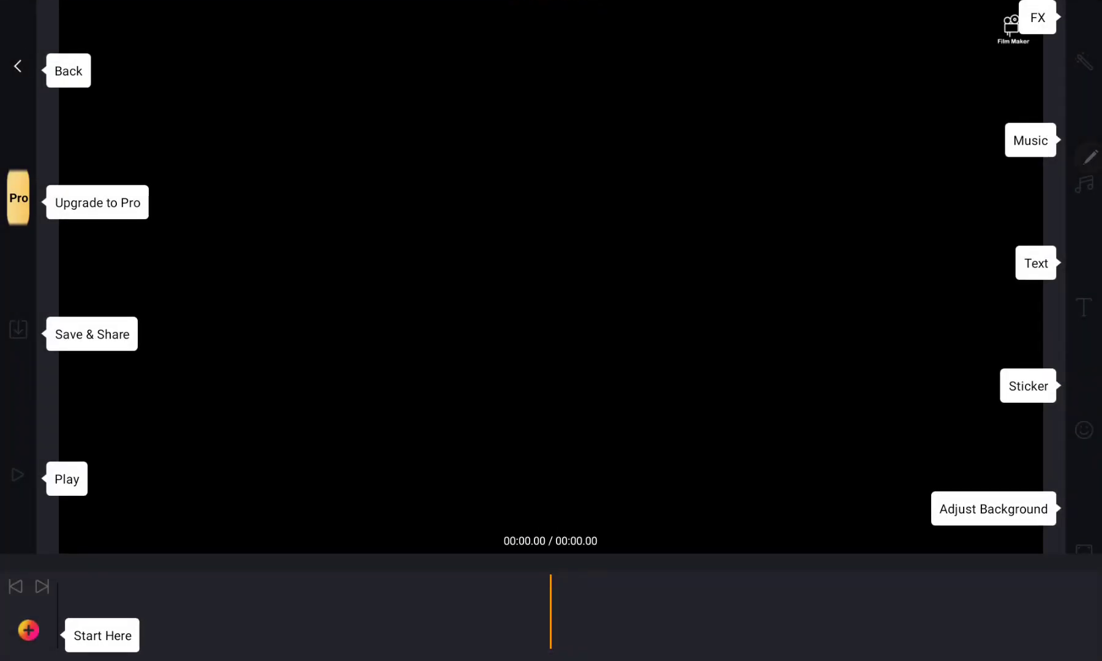
pyautogui.click(28, 631)
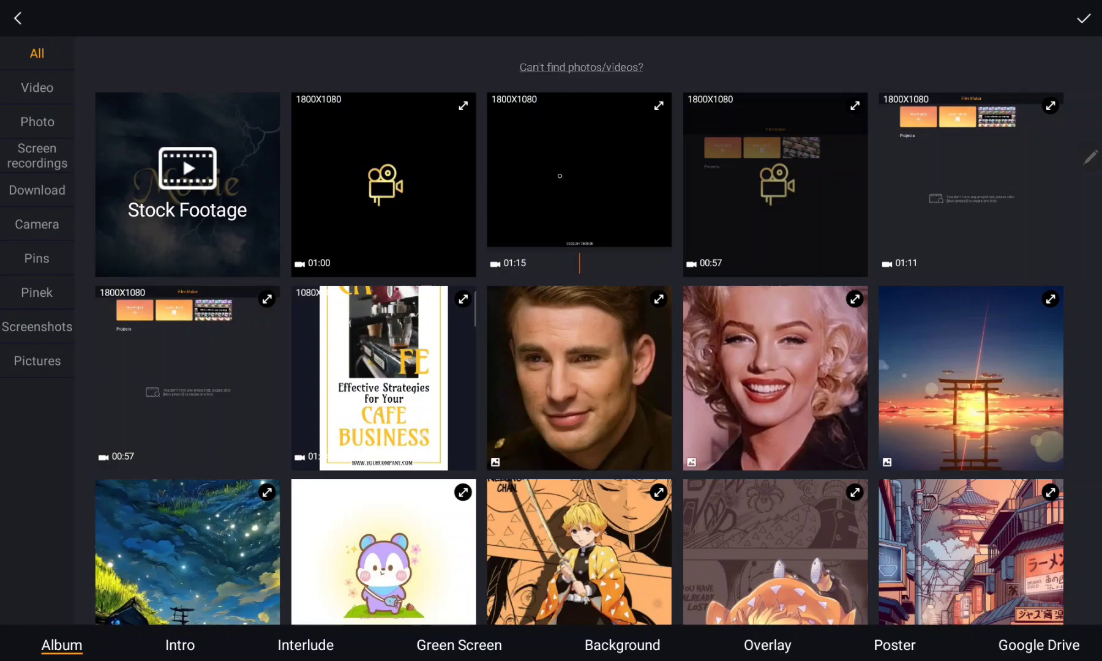
pyautogui.click(578, 185)
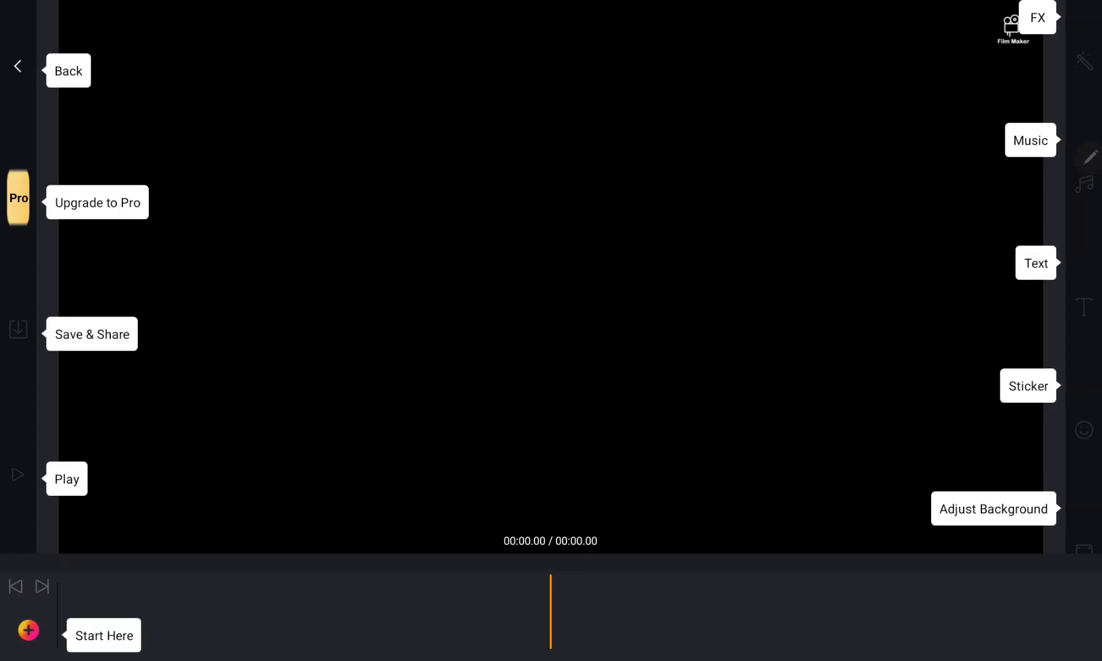
pyautogui.click(28, 630)
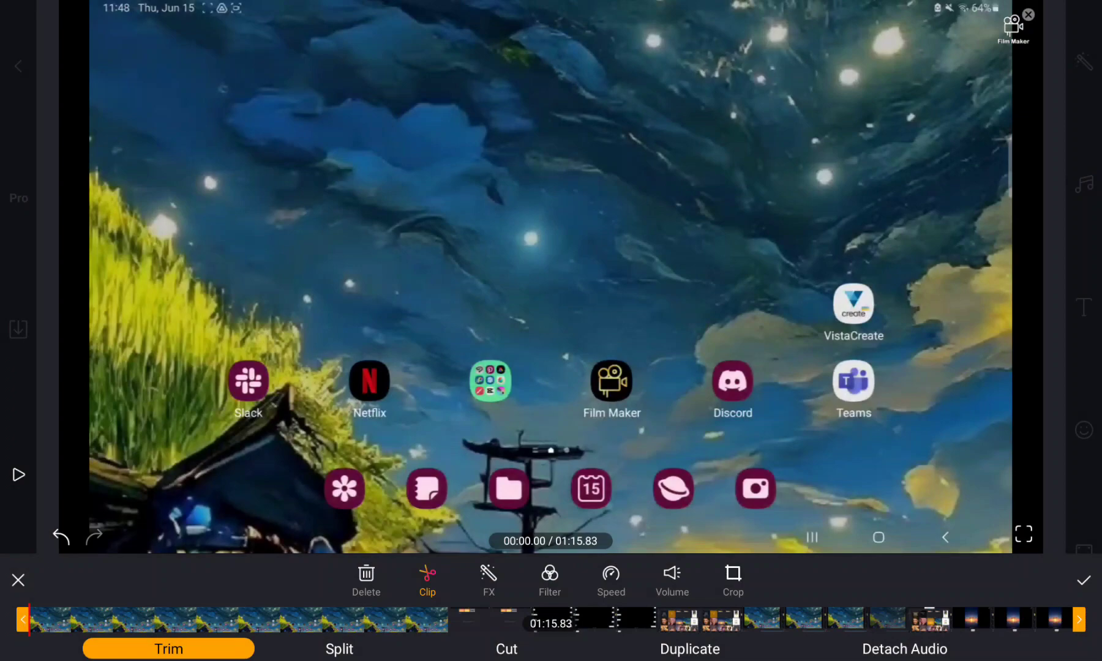
# - Trim the clip's start to about 00:05.72, shortening it to roughly 1:10
pyautogui.moveTo(28, 621); pyautogui.dragTo(105, 621)
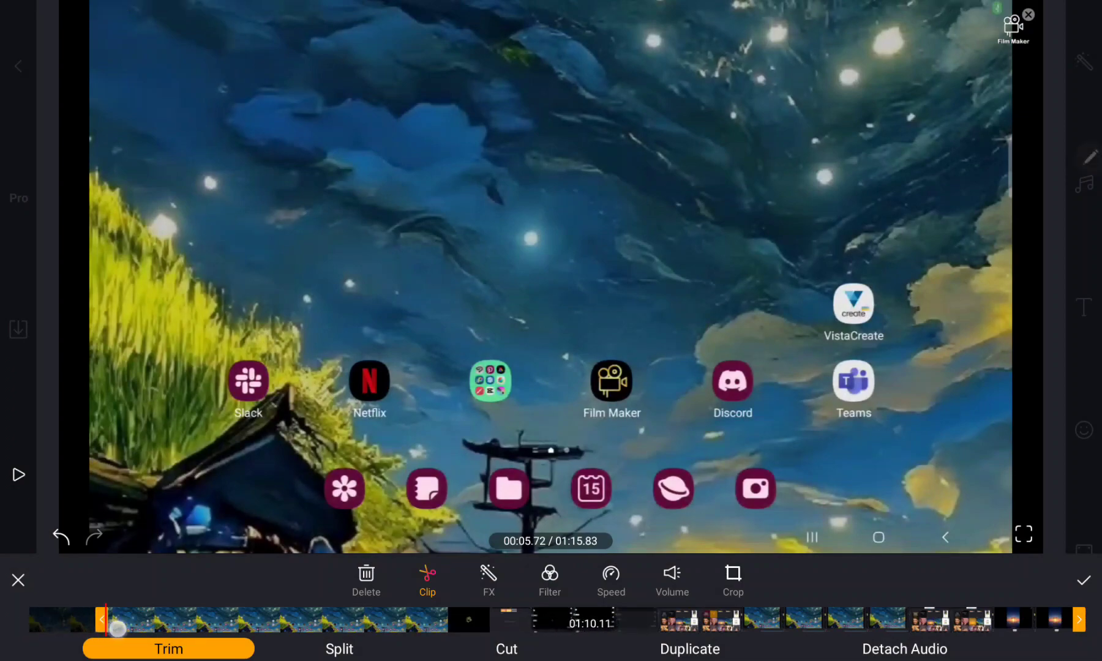